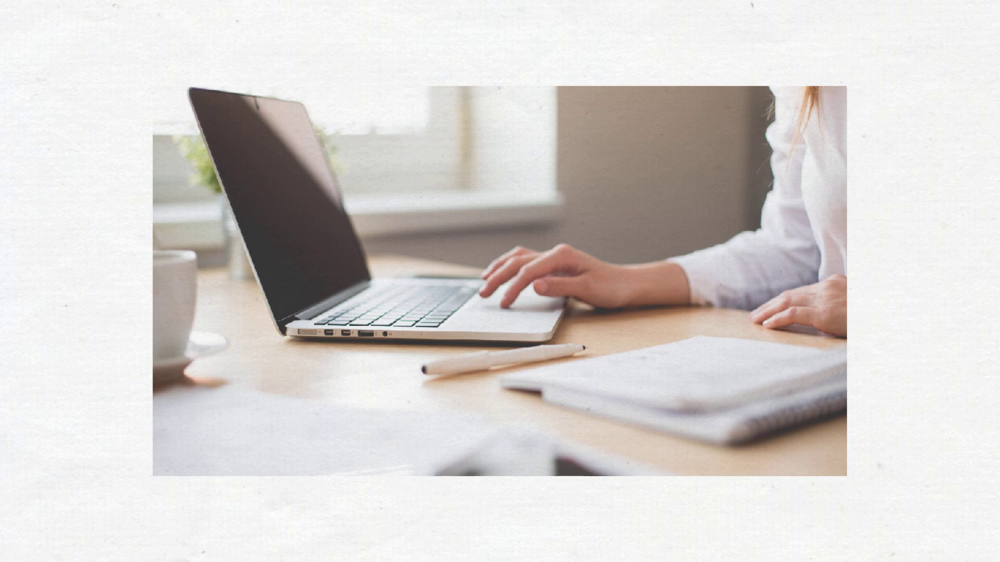
scroll(down, 3)
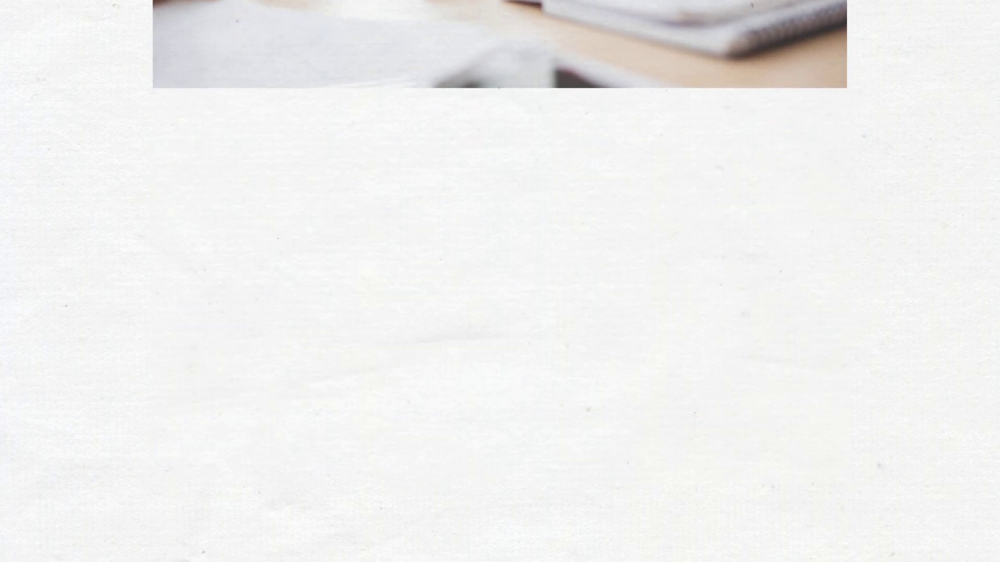